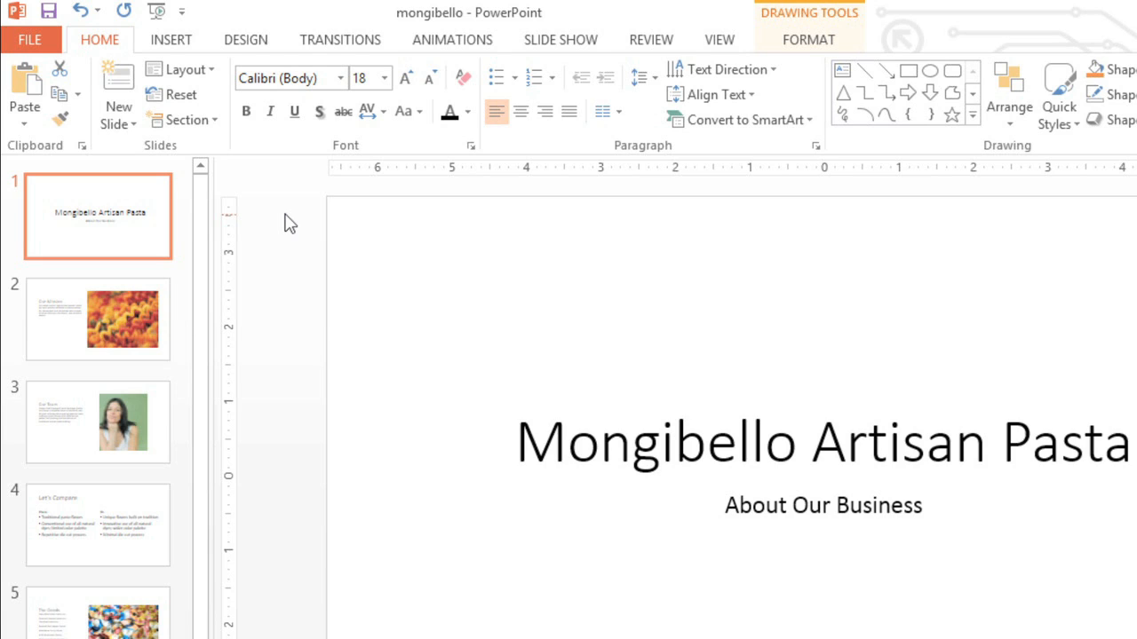
mouse_move(373, 196)
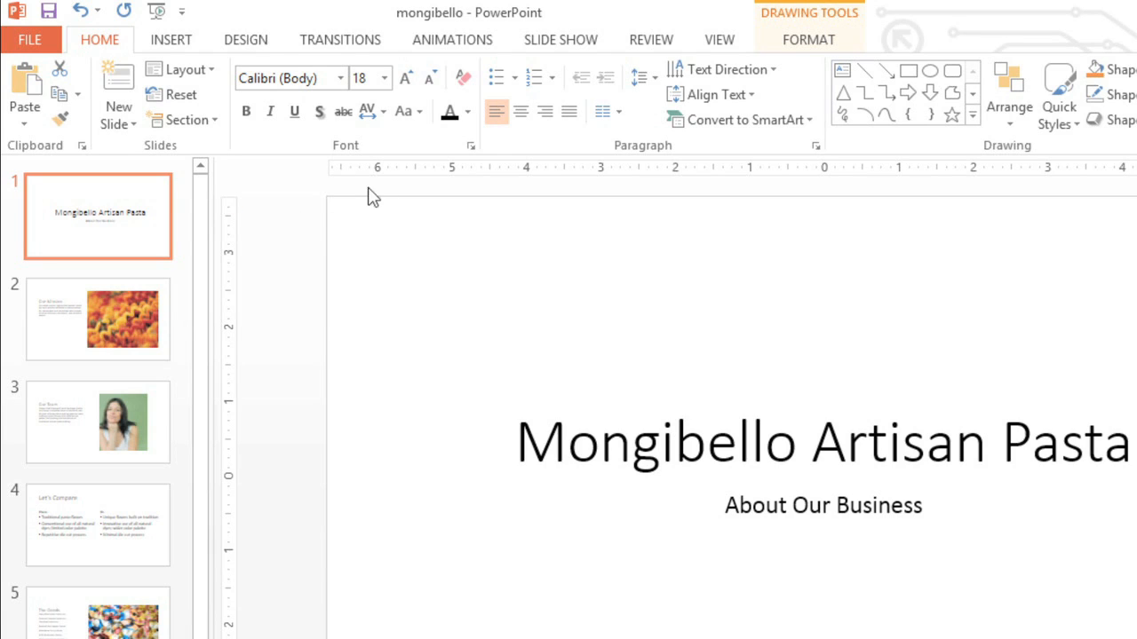
Step: Browse the theme colours, theme fonts and theme-based shape styles on the Home ribbon
left_click(469, 112)
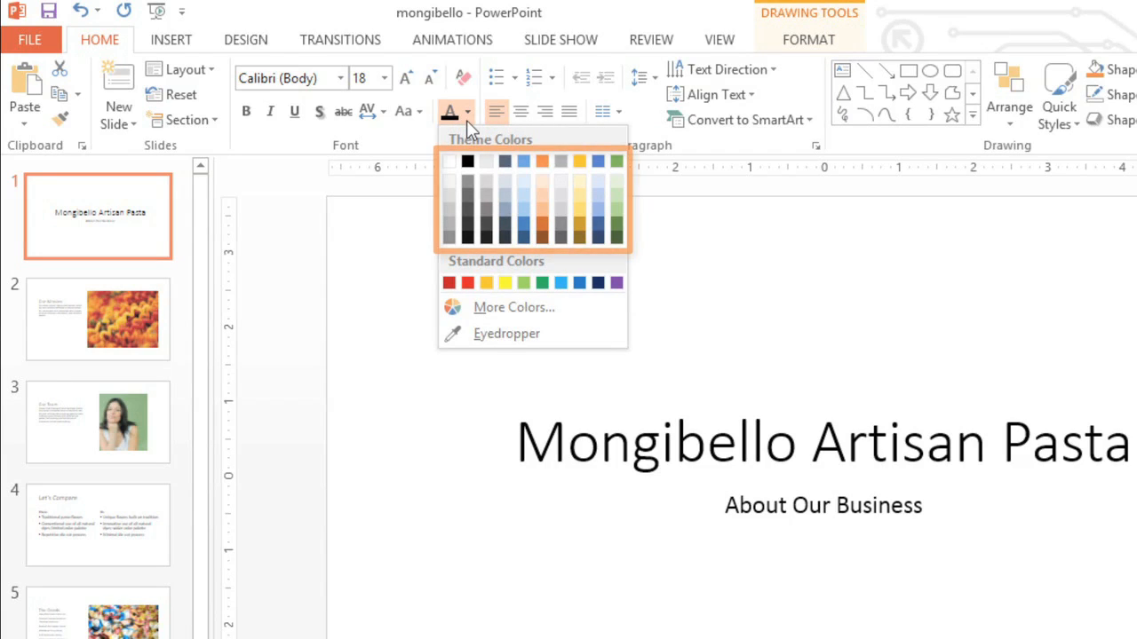
mouse_move(427, 117)
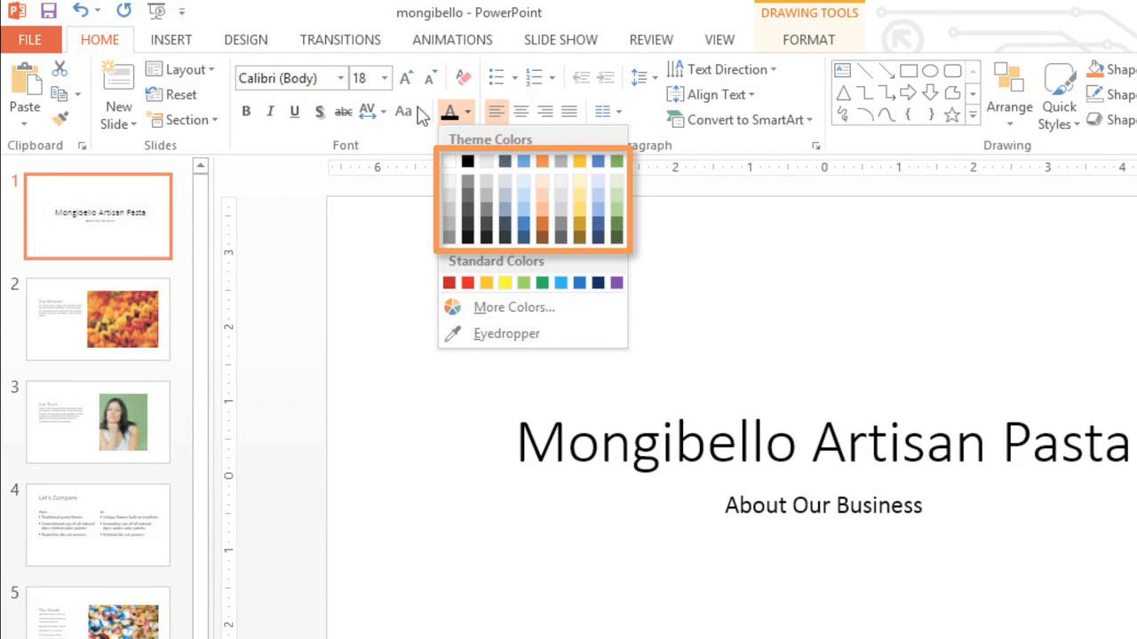
left_click(341, 78)
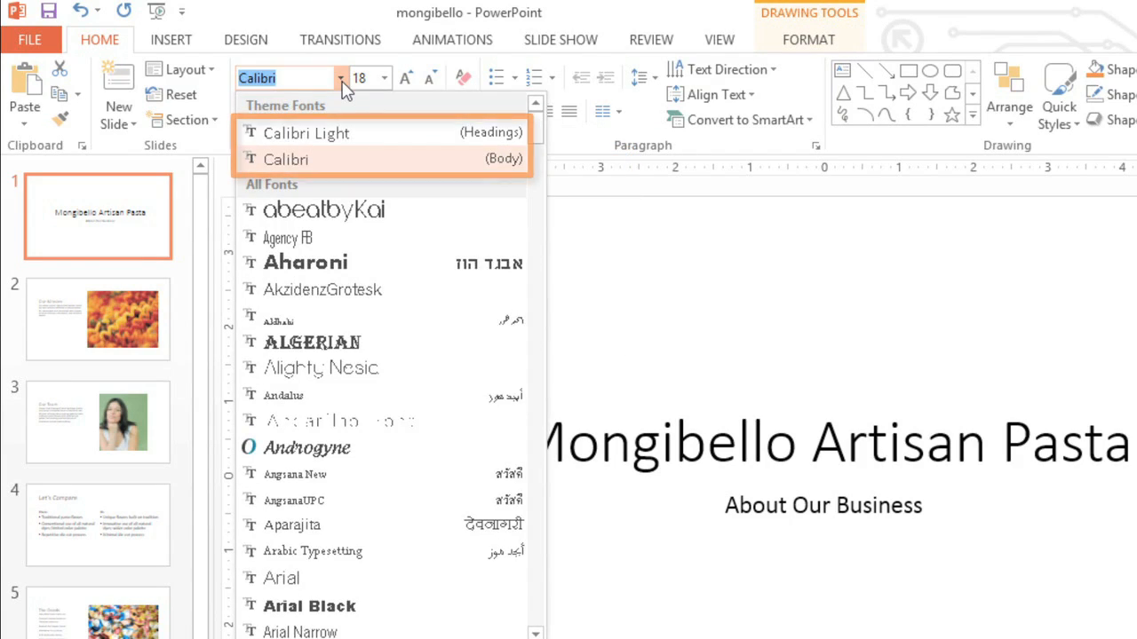
mouse_move(666, 78)
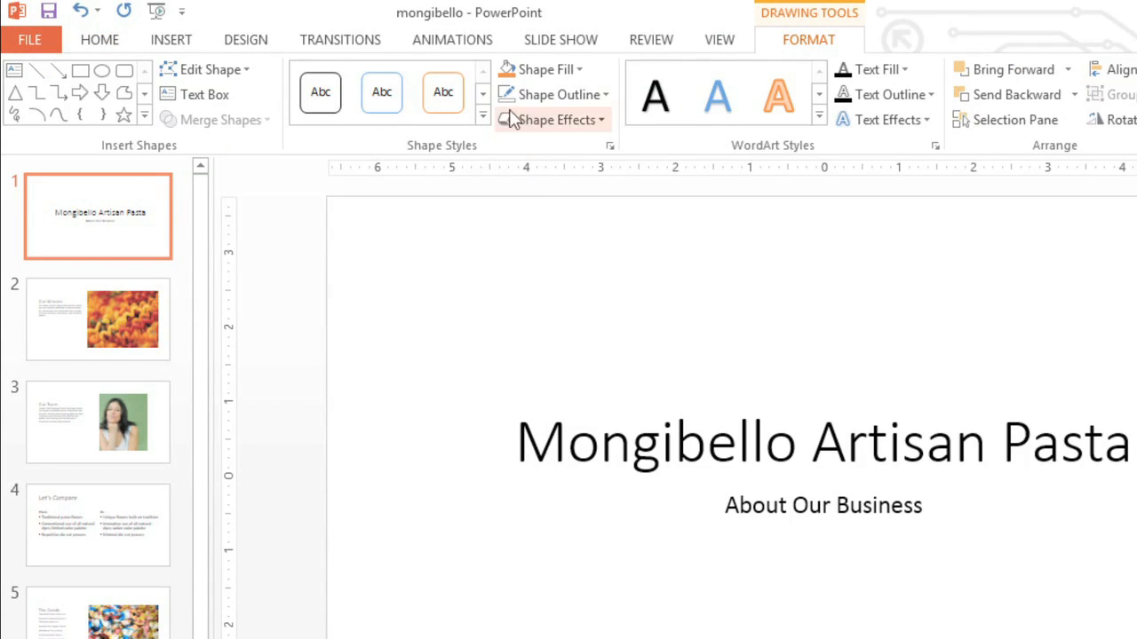
left_click(483, 114)
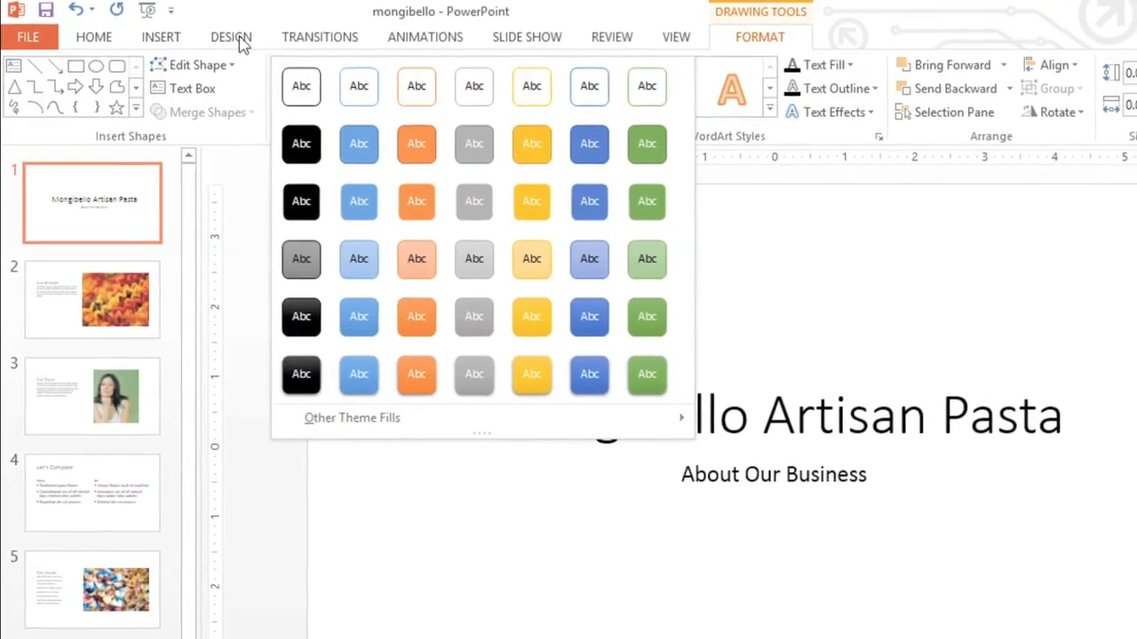
Step: Preview the Facet, Integral, Ion and Ion Boardroom themes on the Mongibello title slide
left_click(231, 36)
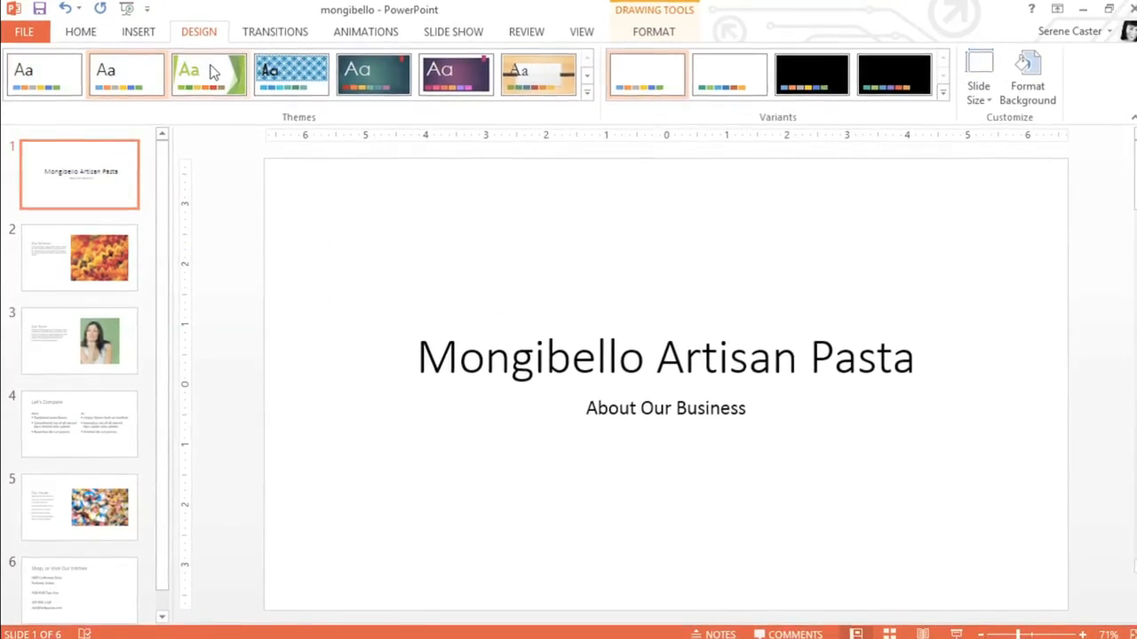
left_click(210, 73)
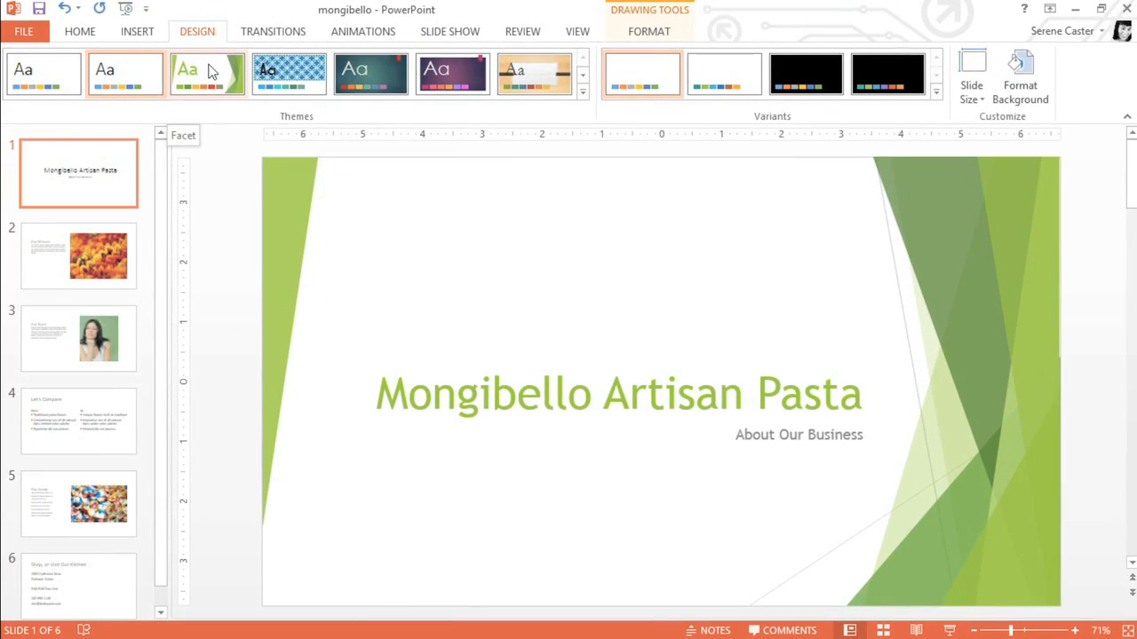
left_click(288, 72)
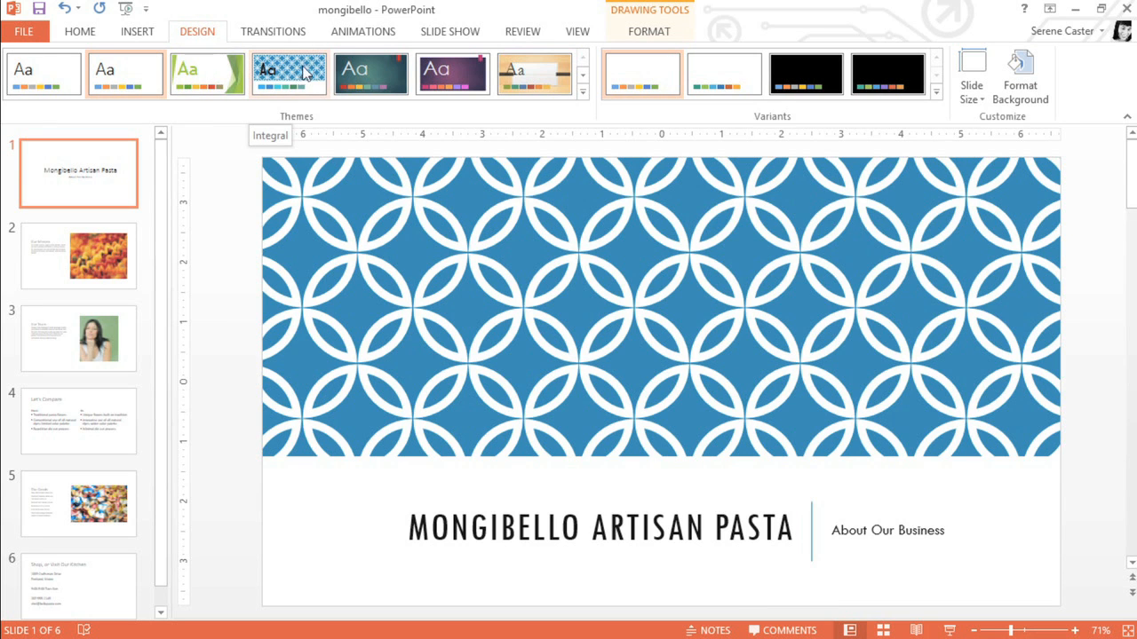
left_click(370, 75)
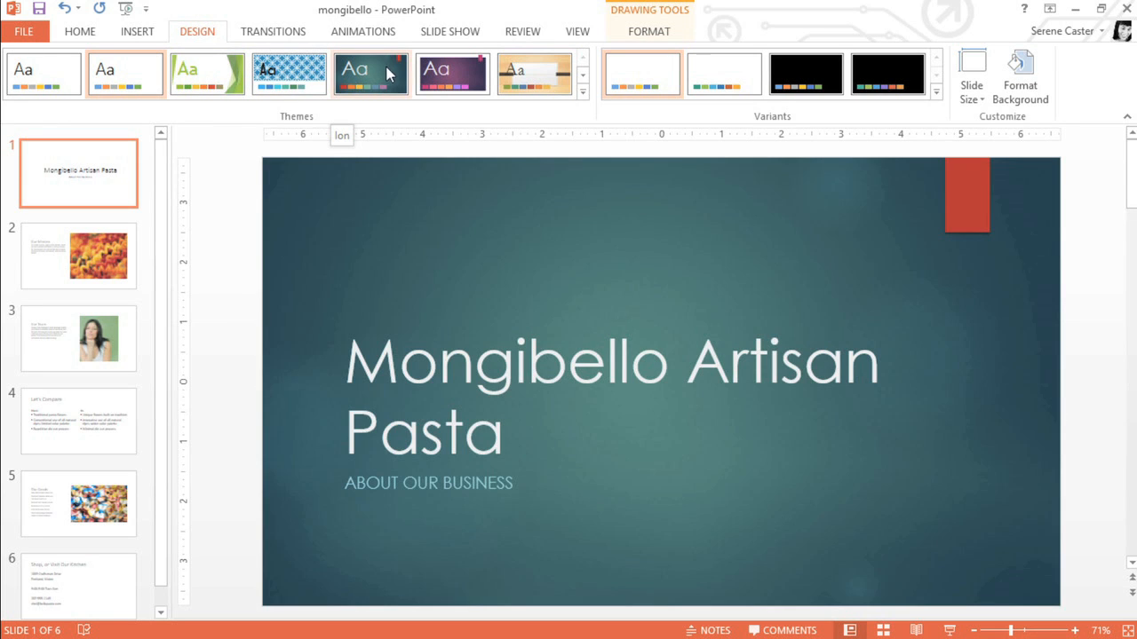
left_click(451, 75)
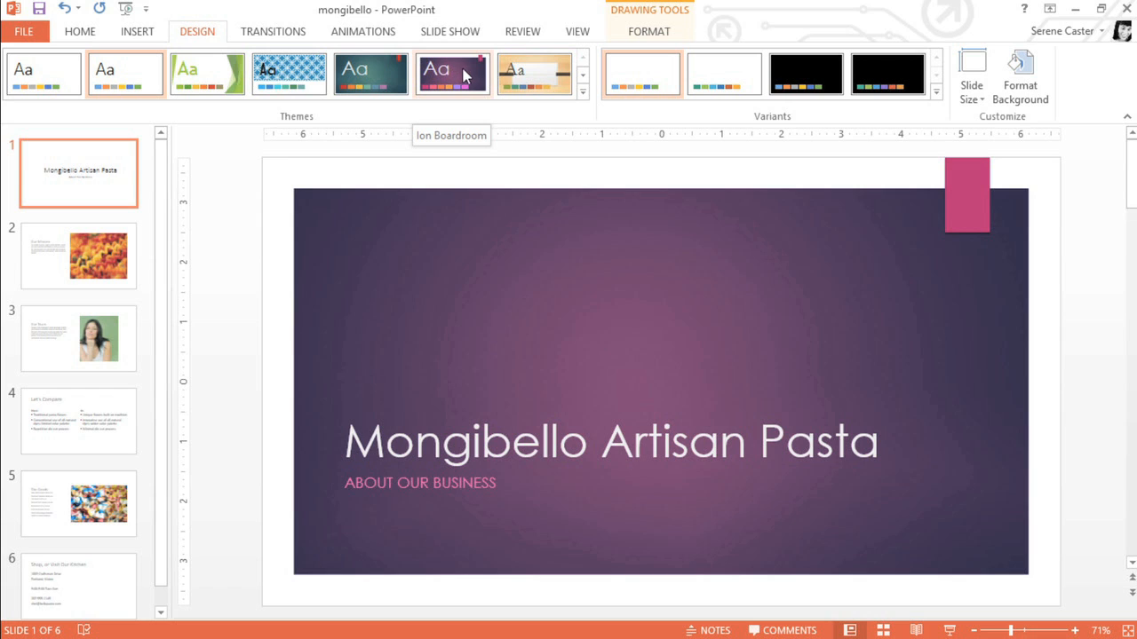
left_click(533, 75)
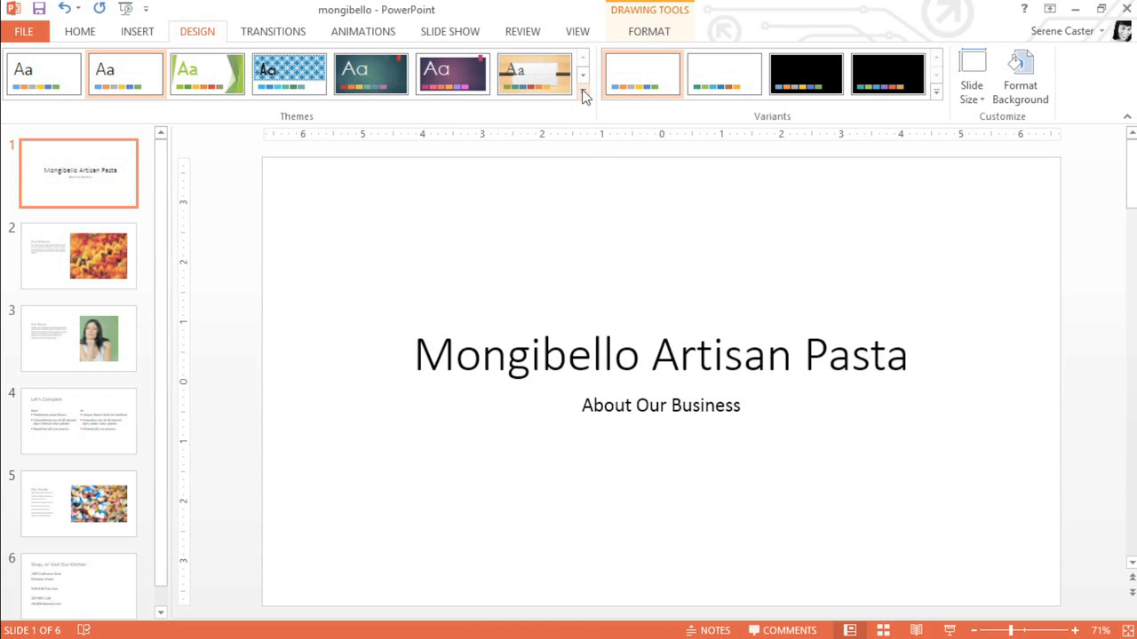
mouse_move(582, 92)
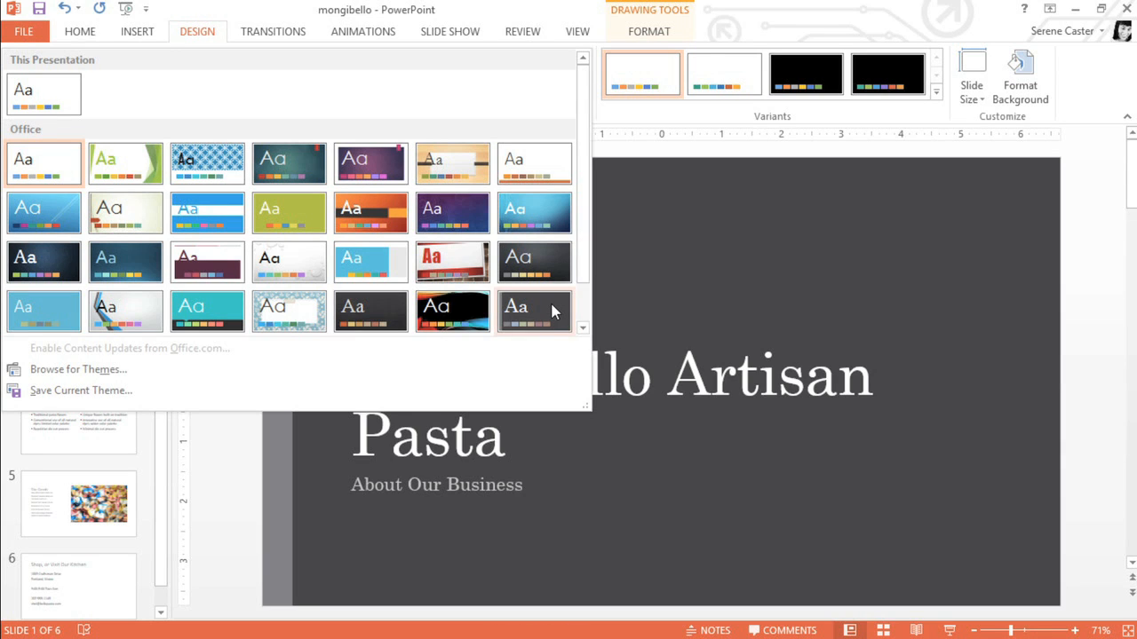
mouse_move(537, 311)
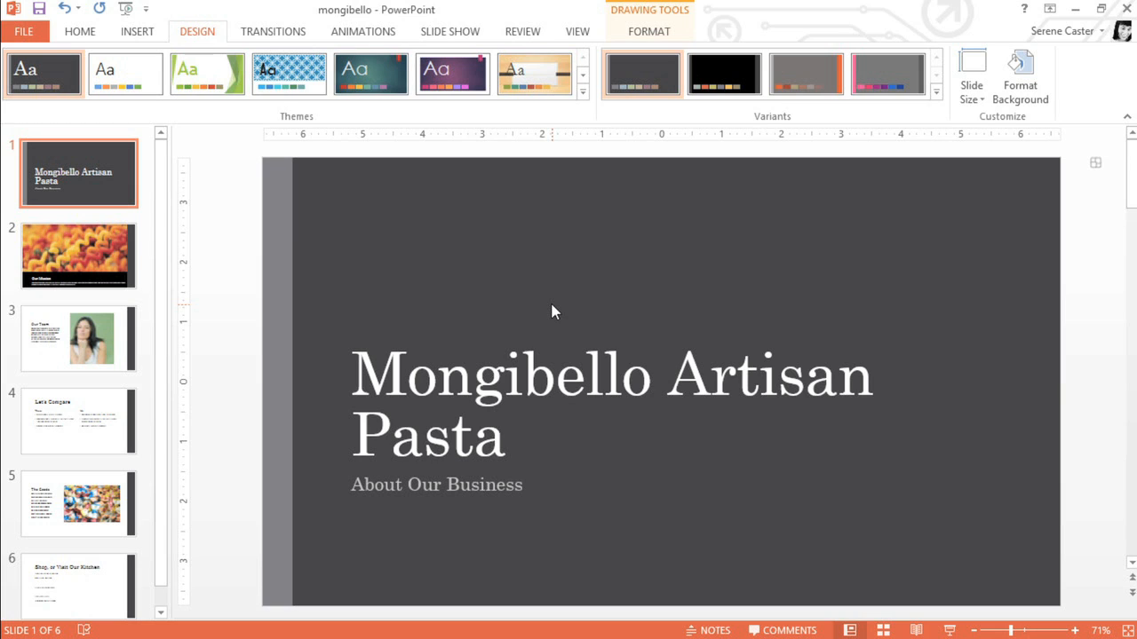
mouse_move(107, 266)
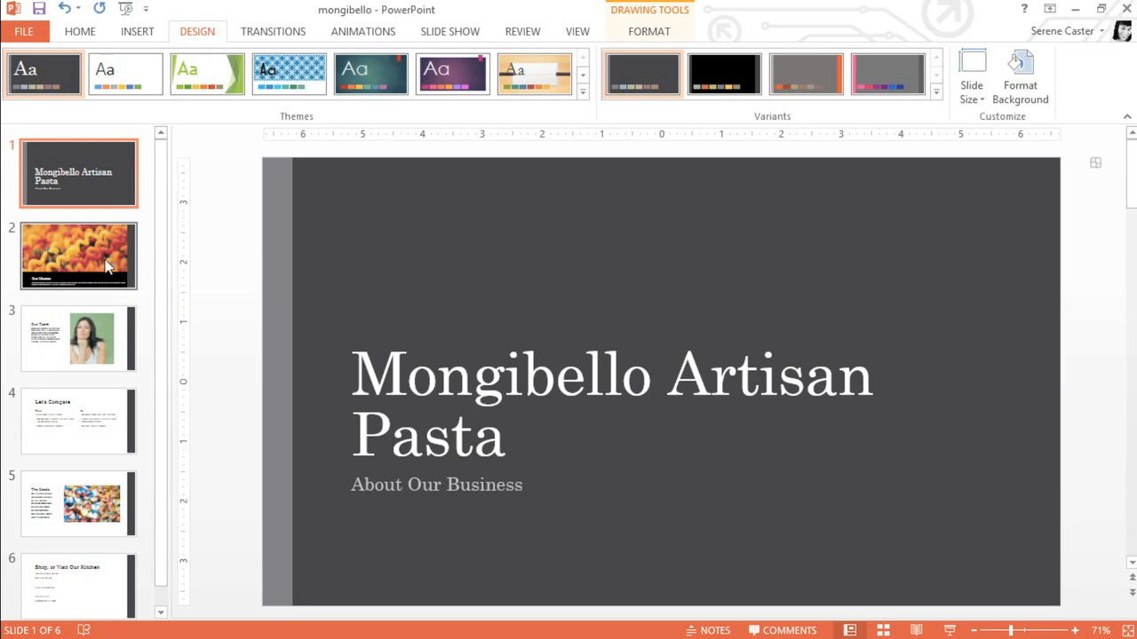
Step: On the Our Mission slide, apply the light blue framed theme to all slides
left_click(78, 255)
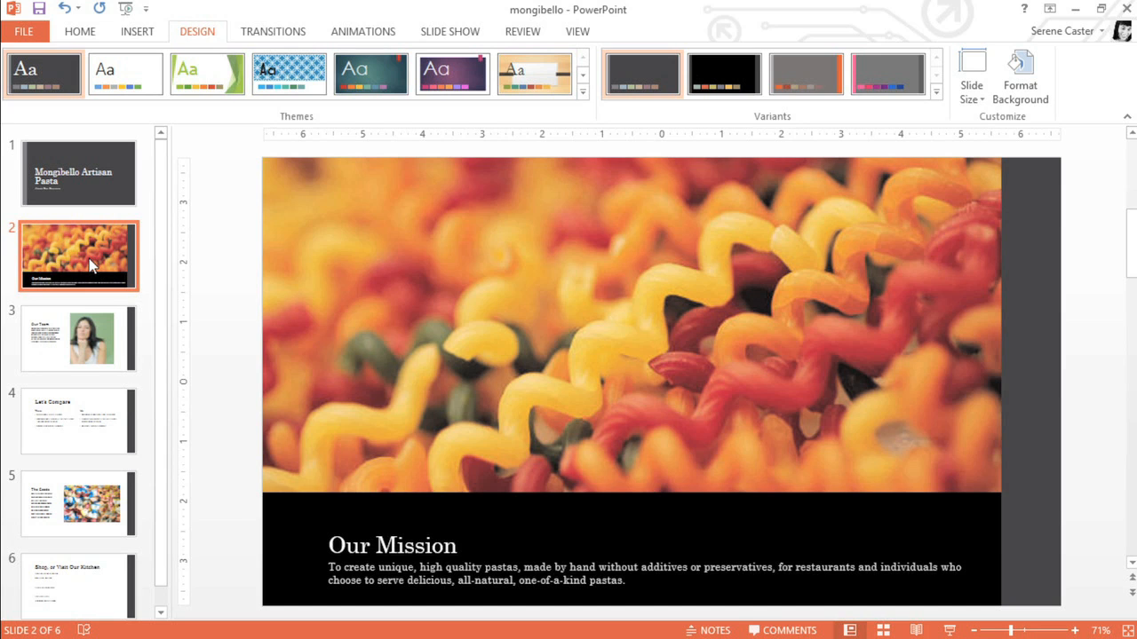
mouse_move(124, 260)
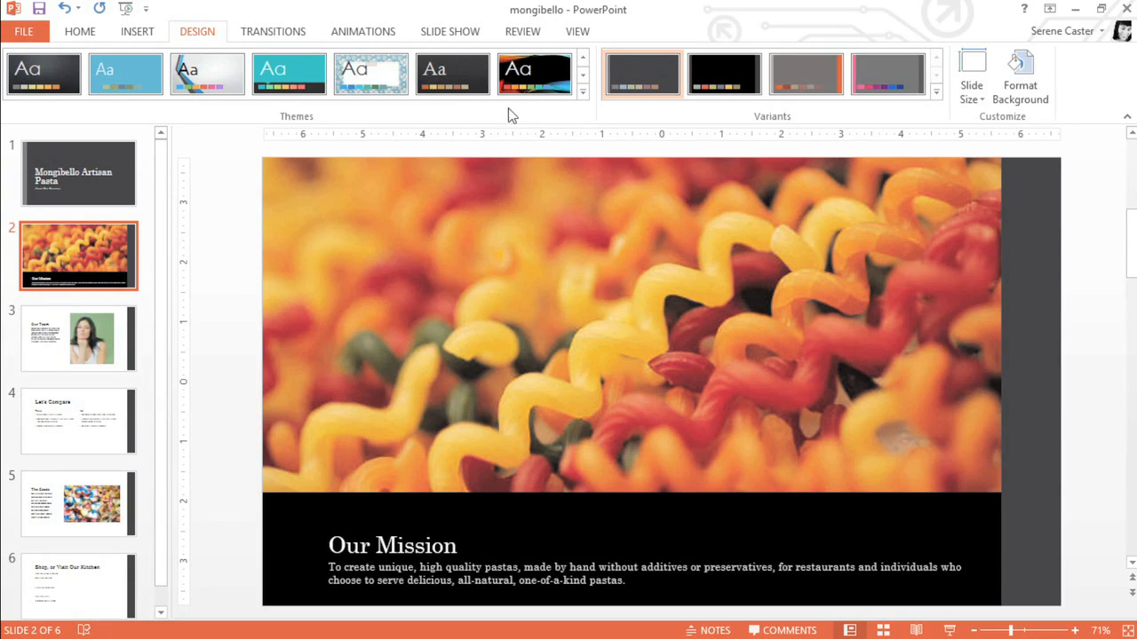
left_click(453, 74)
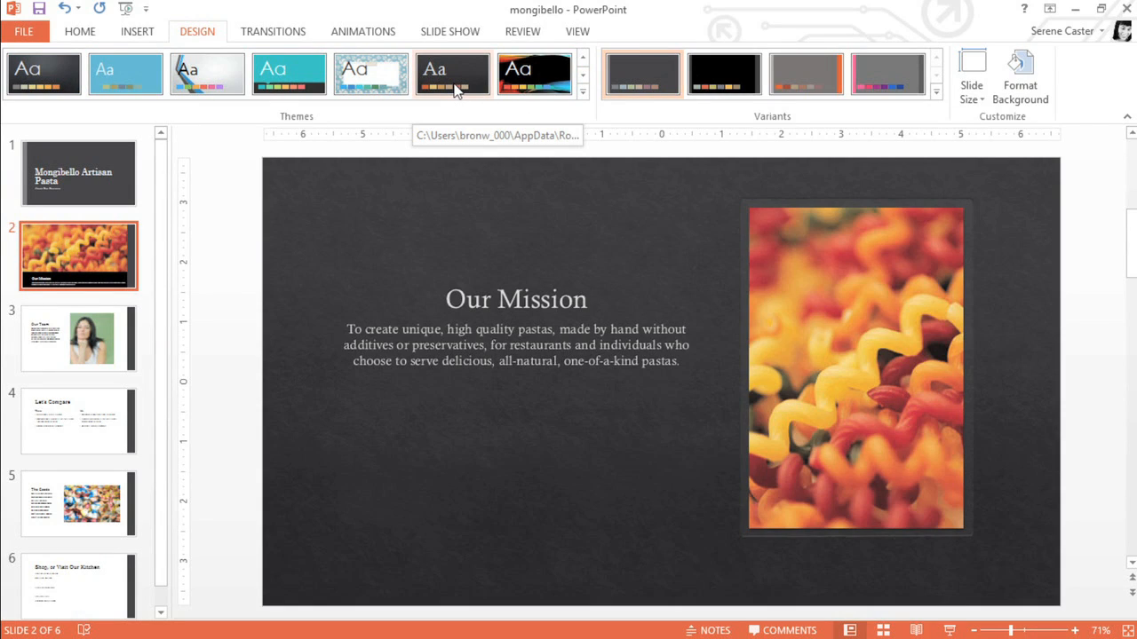
left_click(369, 75)
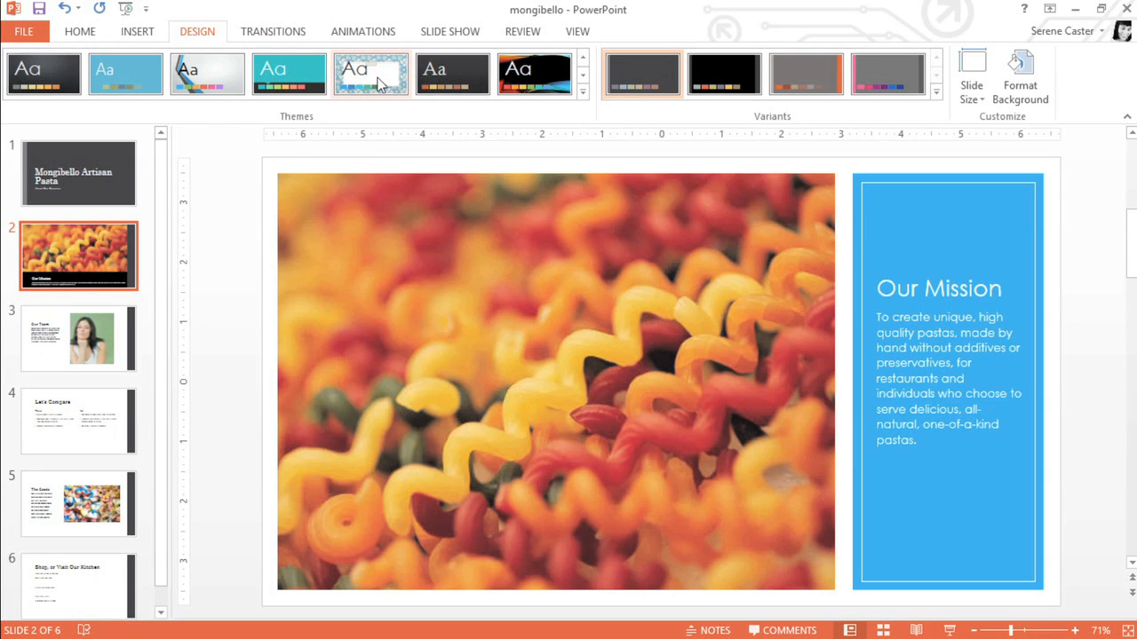
mouse_move(370, 74)
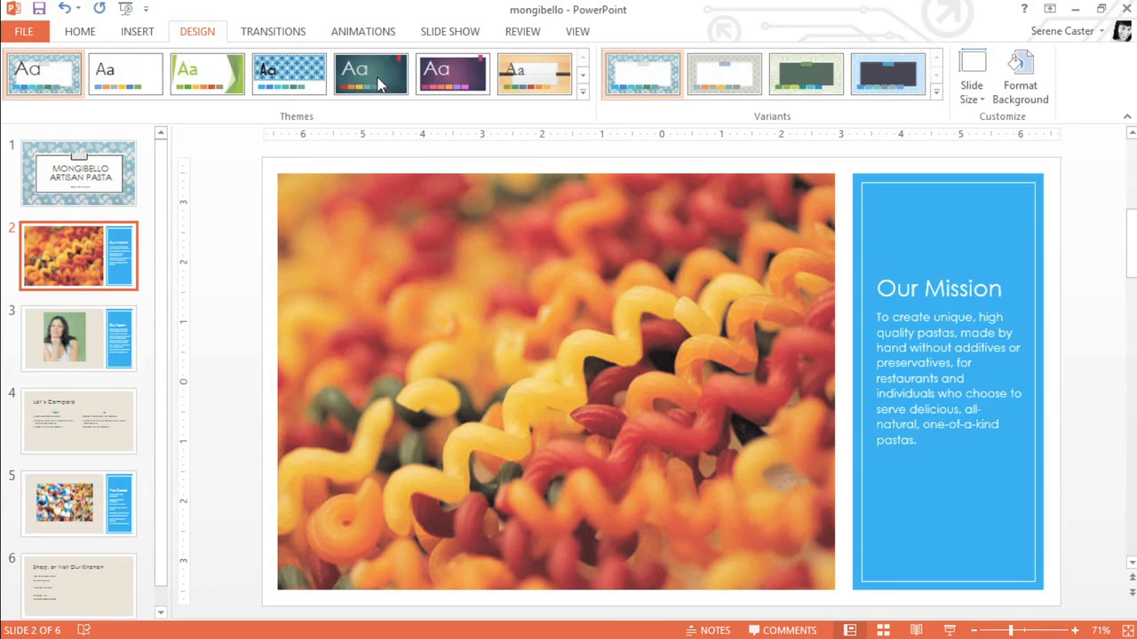
mouse_move(526, 121)
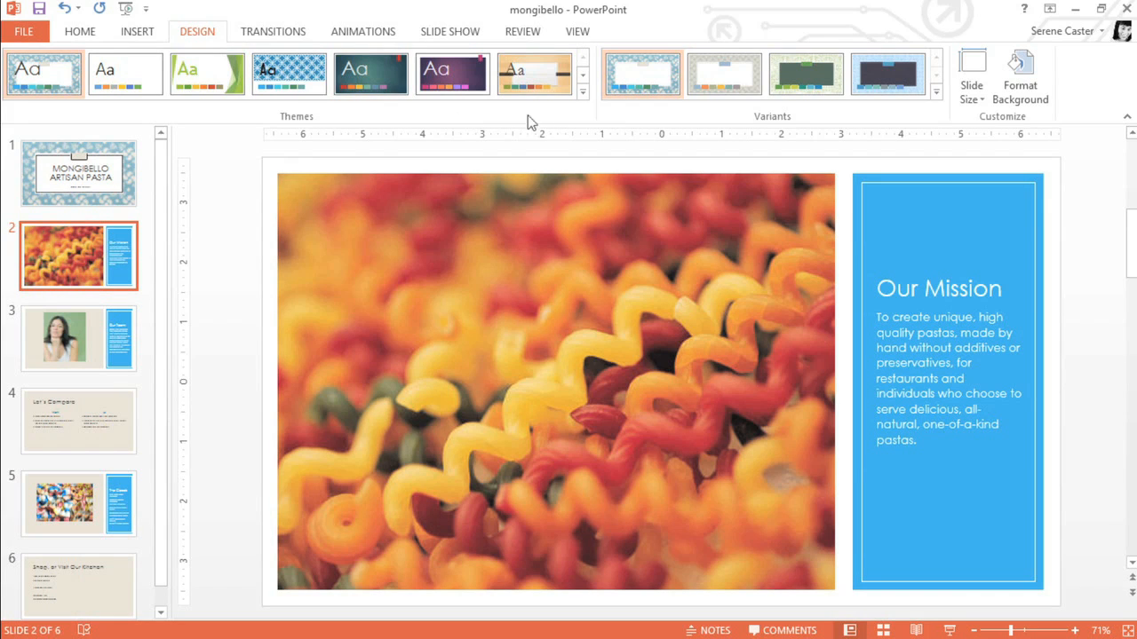
mouse_move(803, 122)
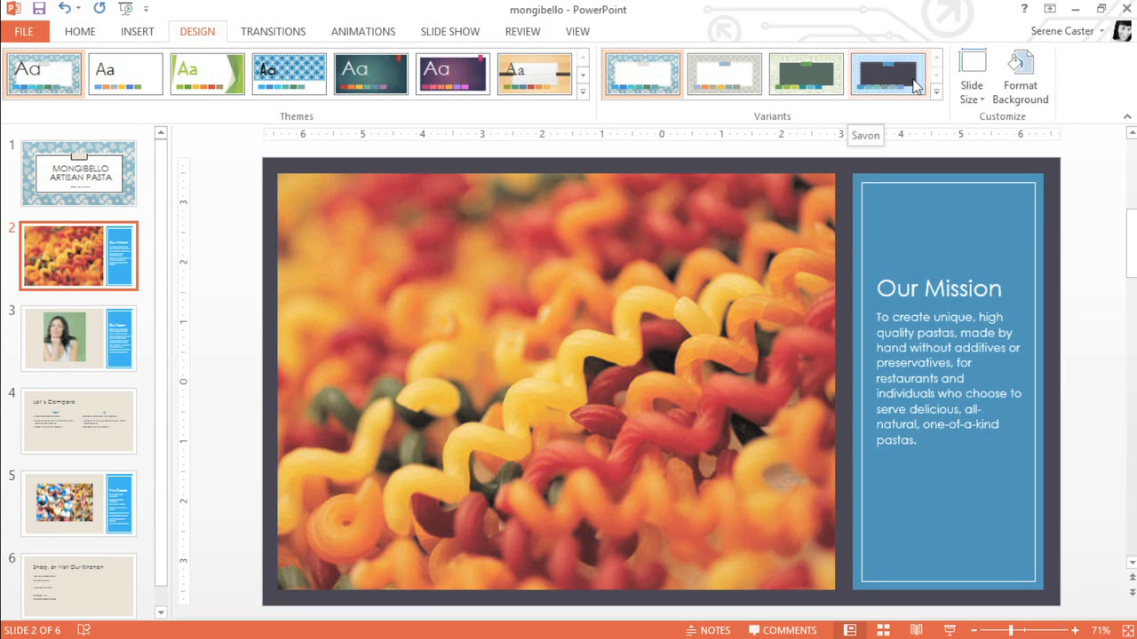
Step: Apply the cream-coloured serif variant to every slide and return to the title slide
left_click(805, 75)
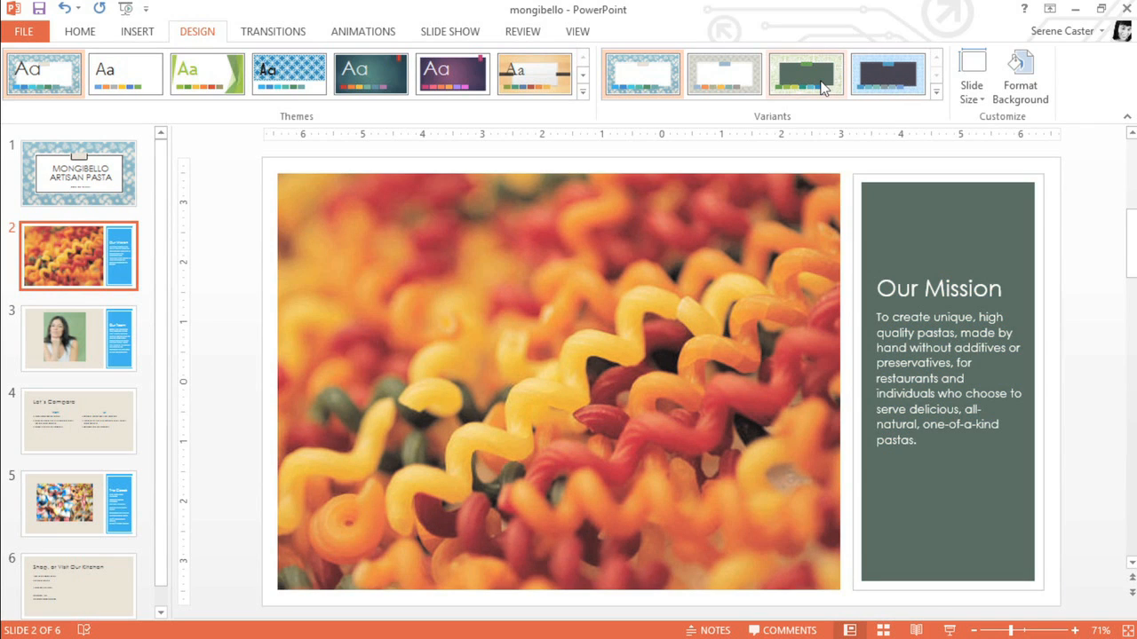
left_click(725, 74)
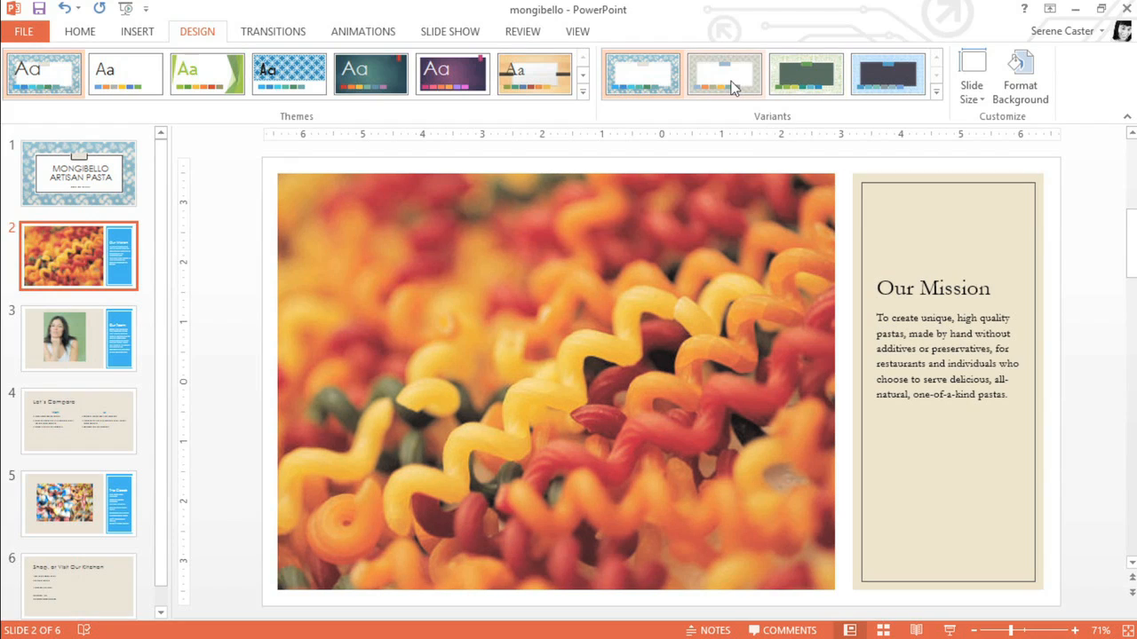
mouse_move(725, 74)
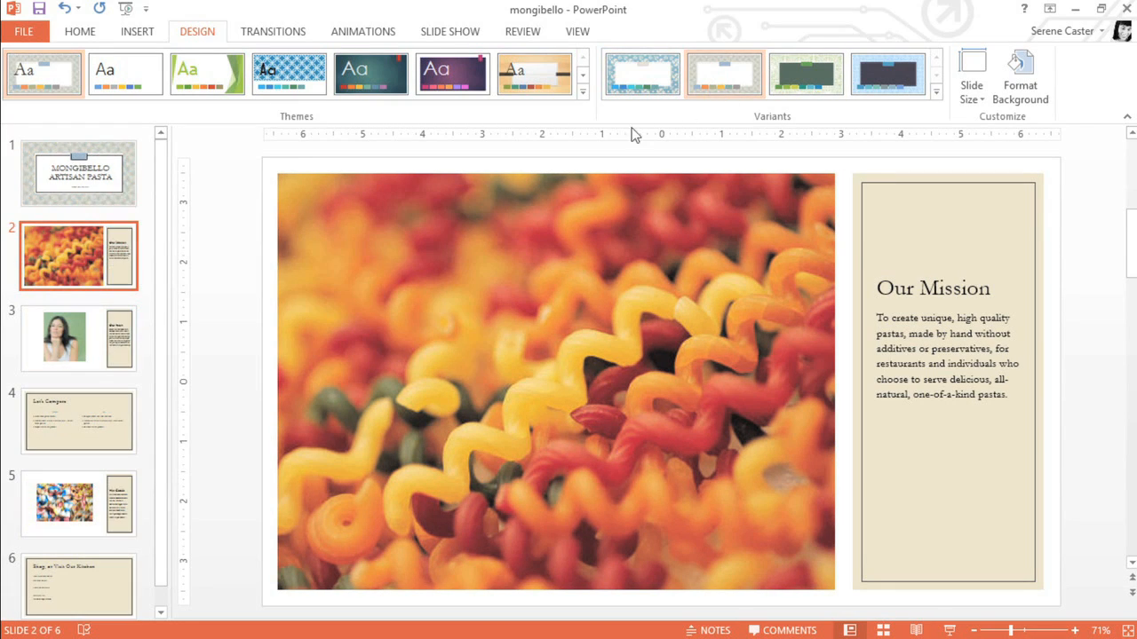
left_click(78, 172)
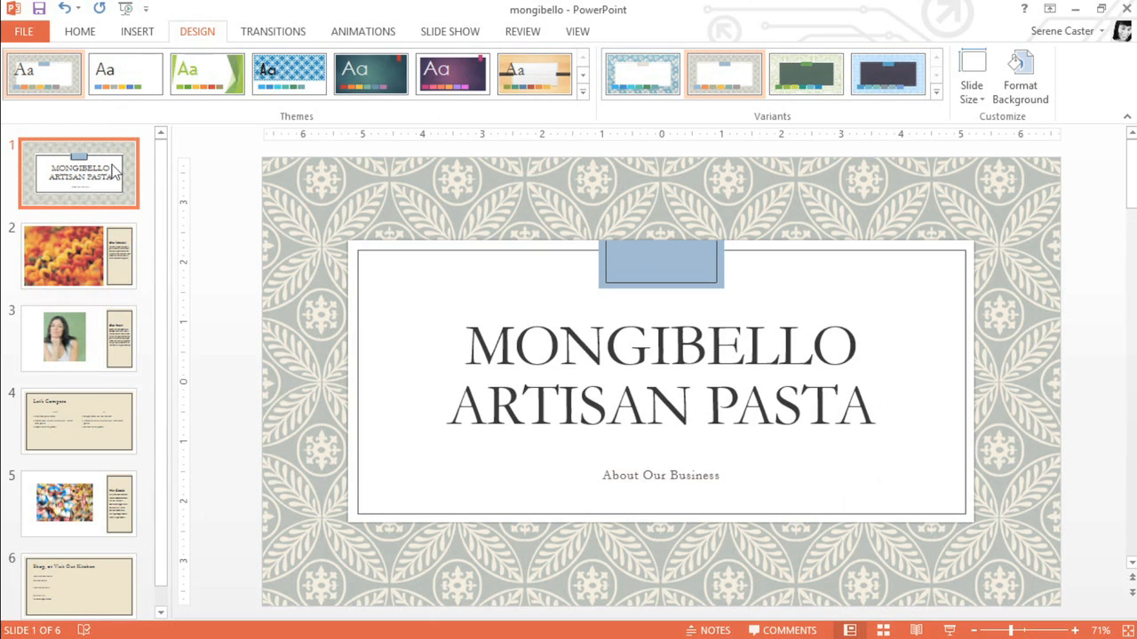
Step: Colour the MONGIBELLO ARTISAN PASTA title text Dark Red
left_click(460, 110)
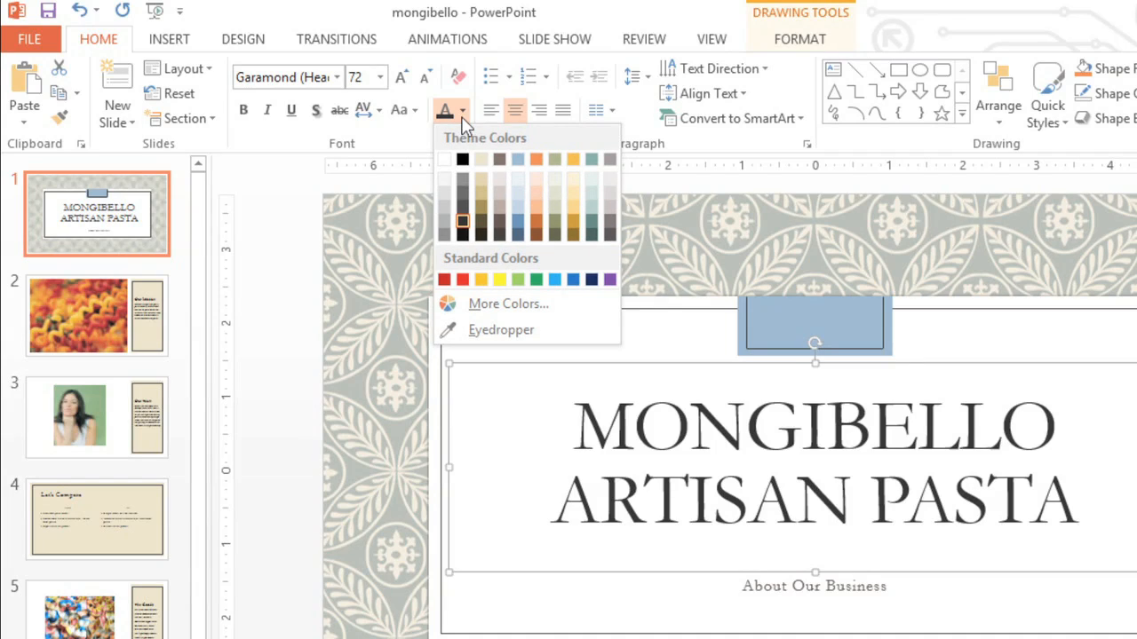
left_click(444, 279)
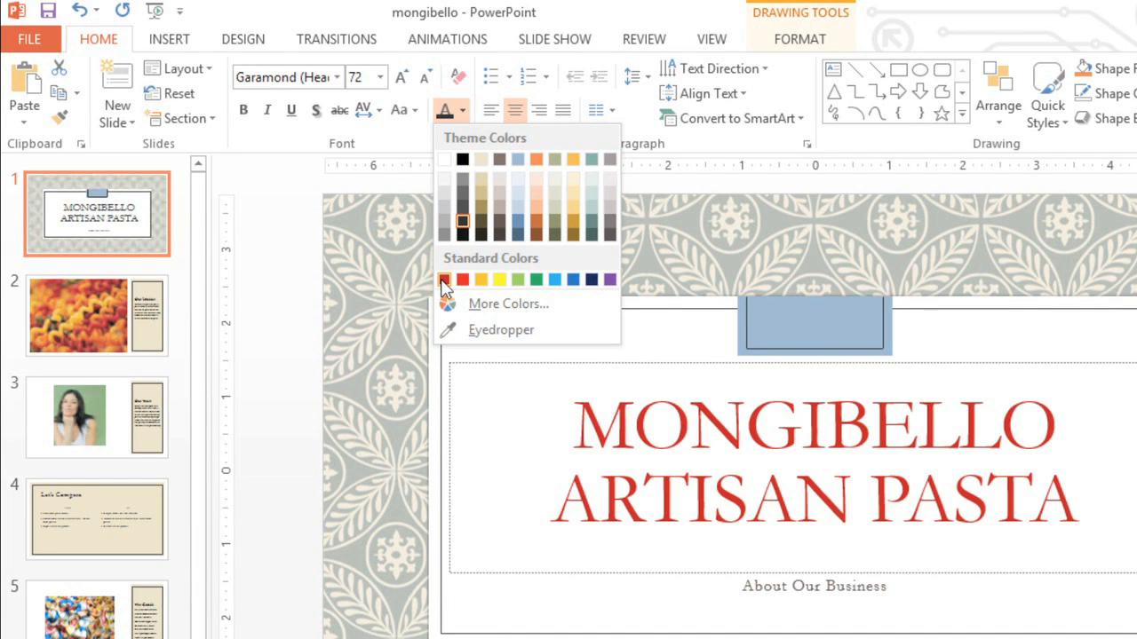
mouse_move(444, 281)
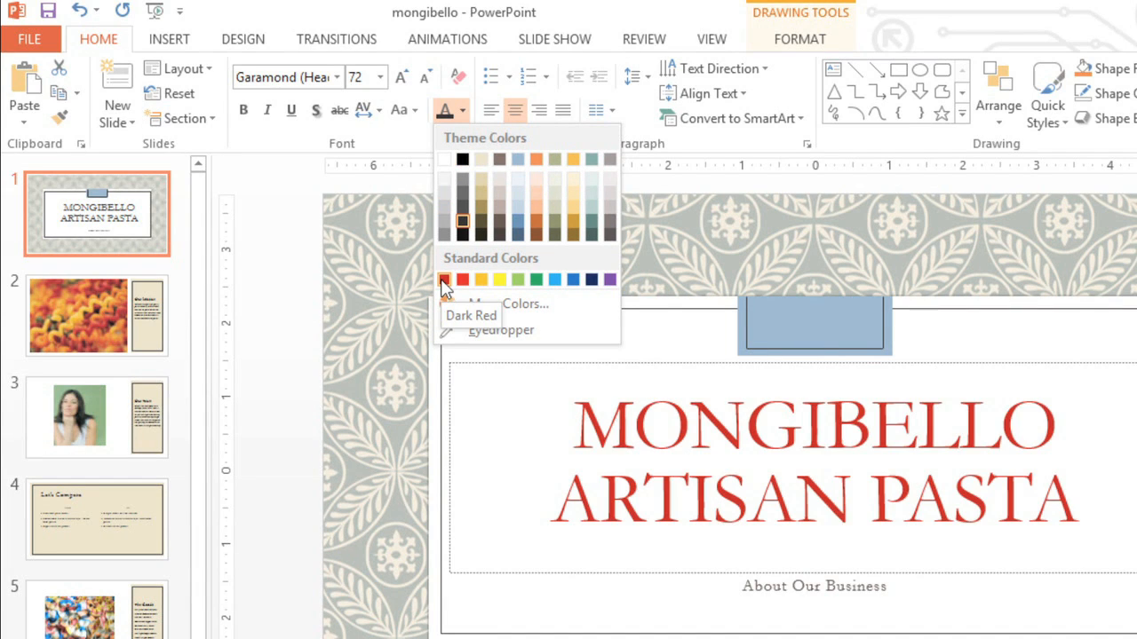
left_click(445, 281)
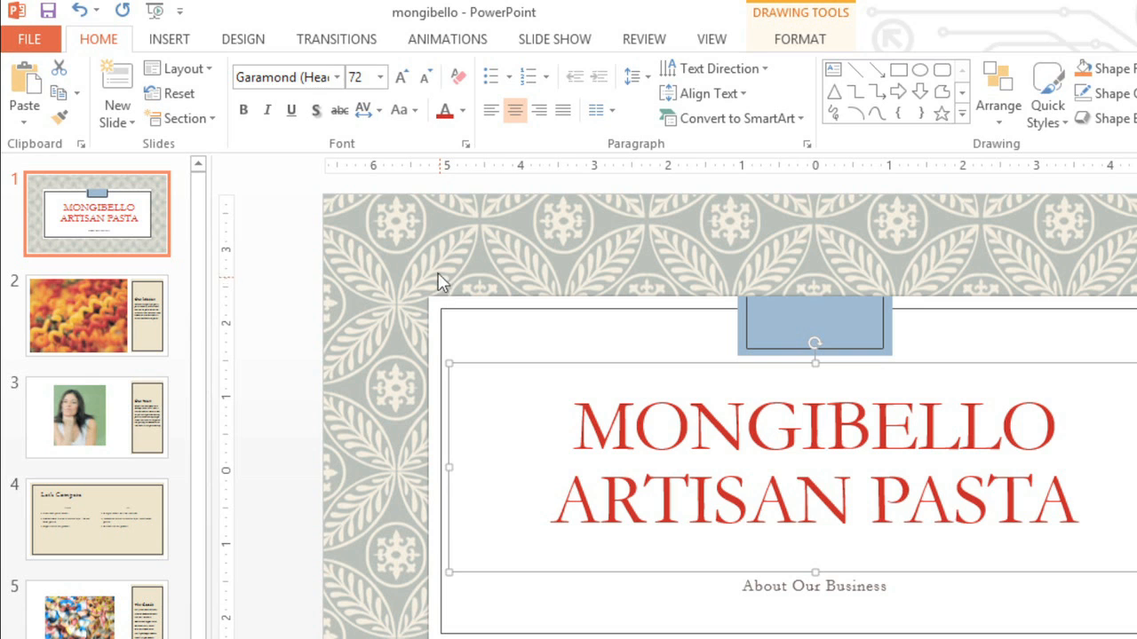
Step: Set the title in the Castellar font
left_click(336, 76)
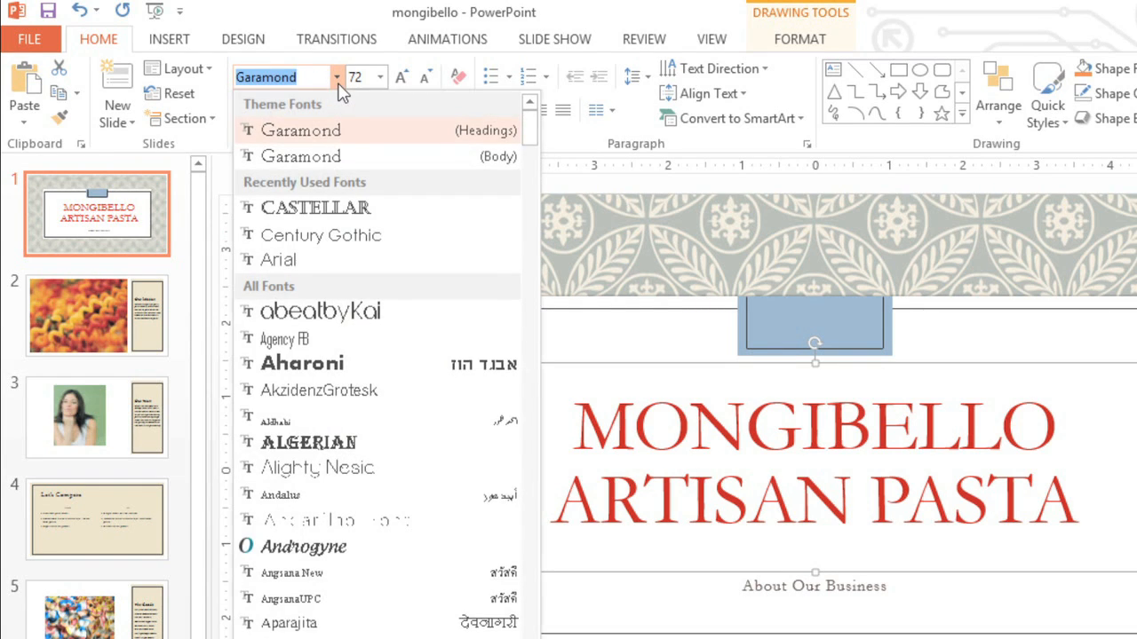
mouse_move(316, 206)
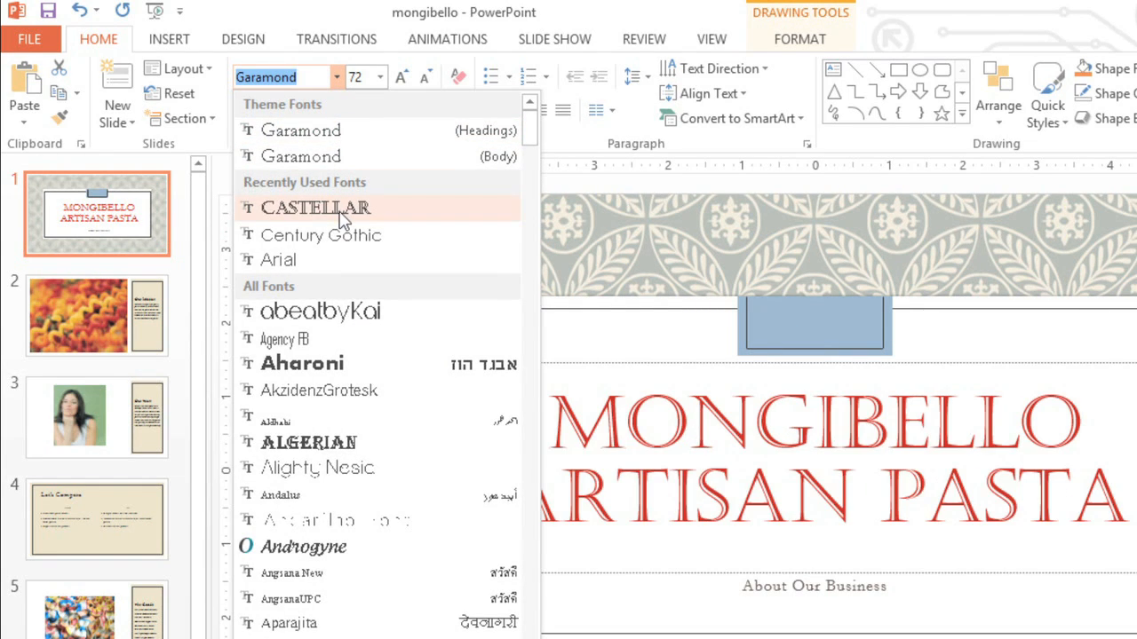
left_click(316, 208)
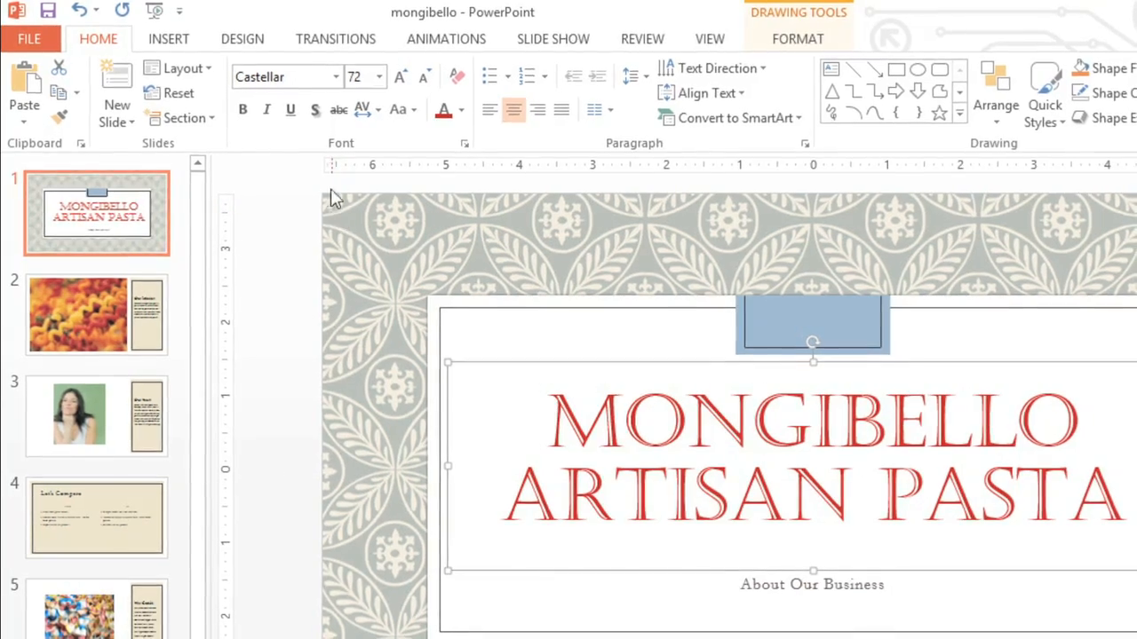
left_click(242, 39)
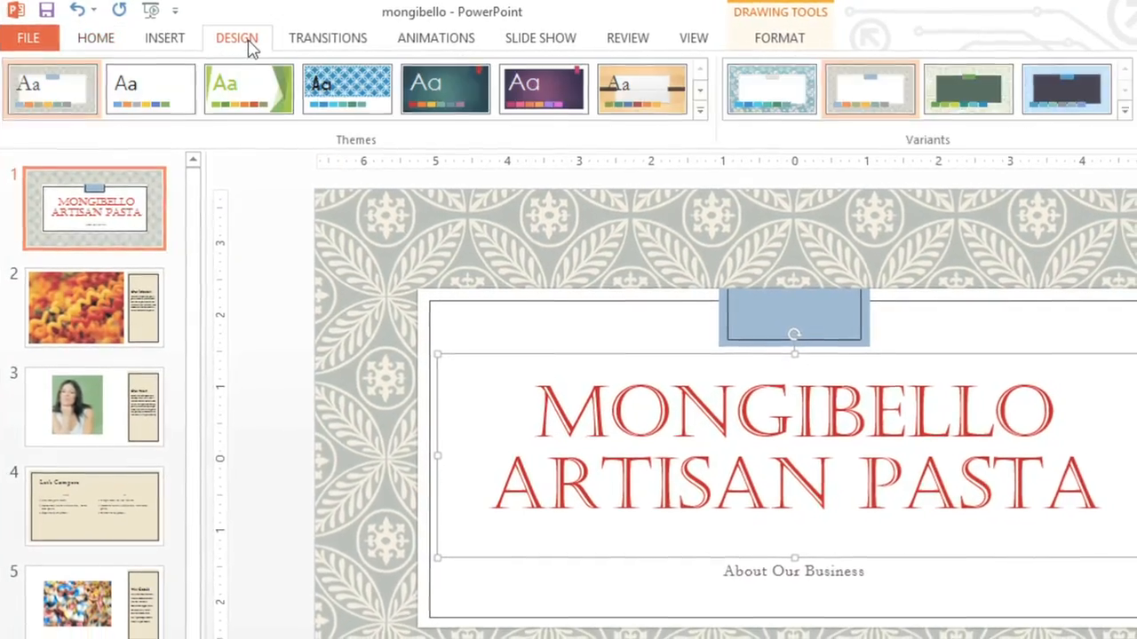
Step: Apply the dark teal theme with the red accent to every slide
left_click(249, 89)
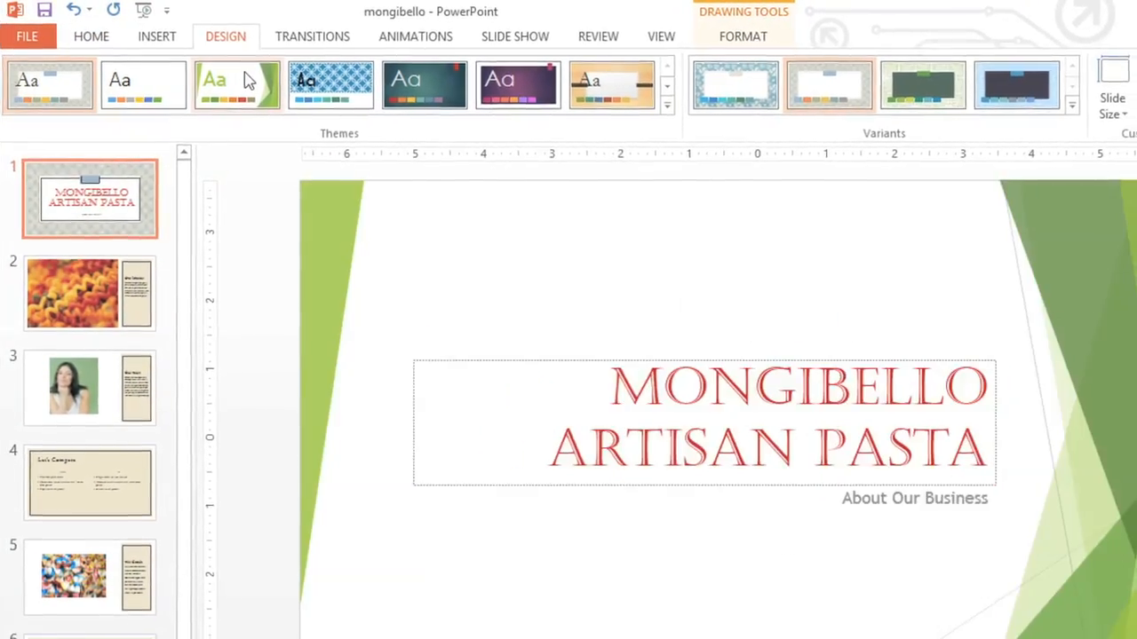
left_click(331, 86)
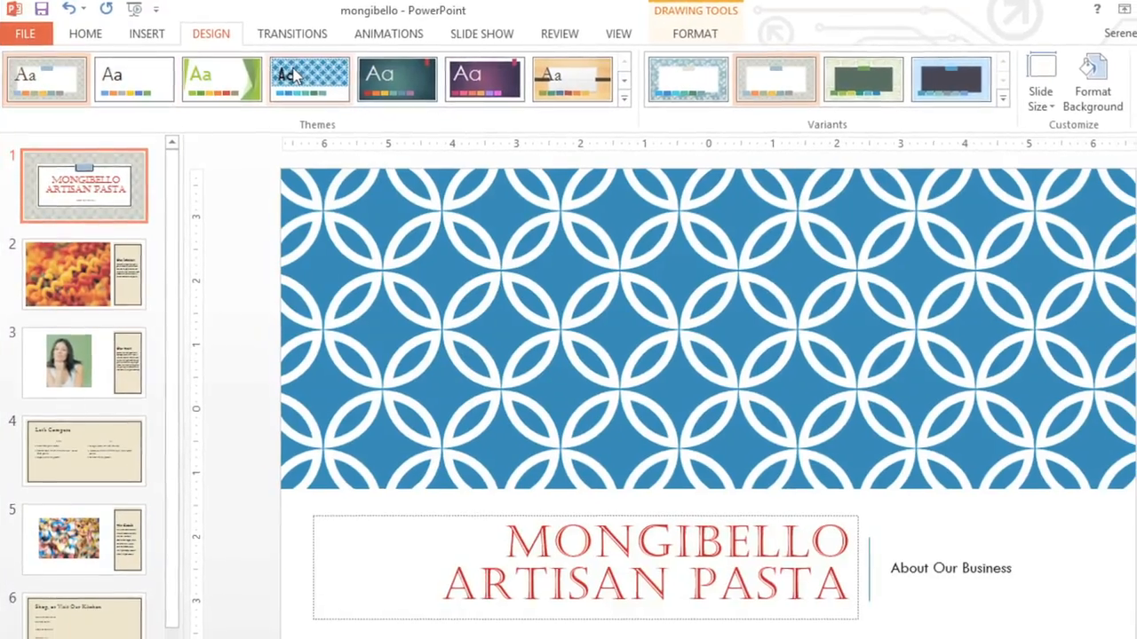
left_click(398, 78)
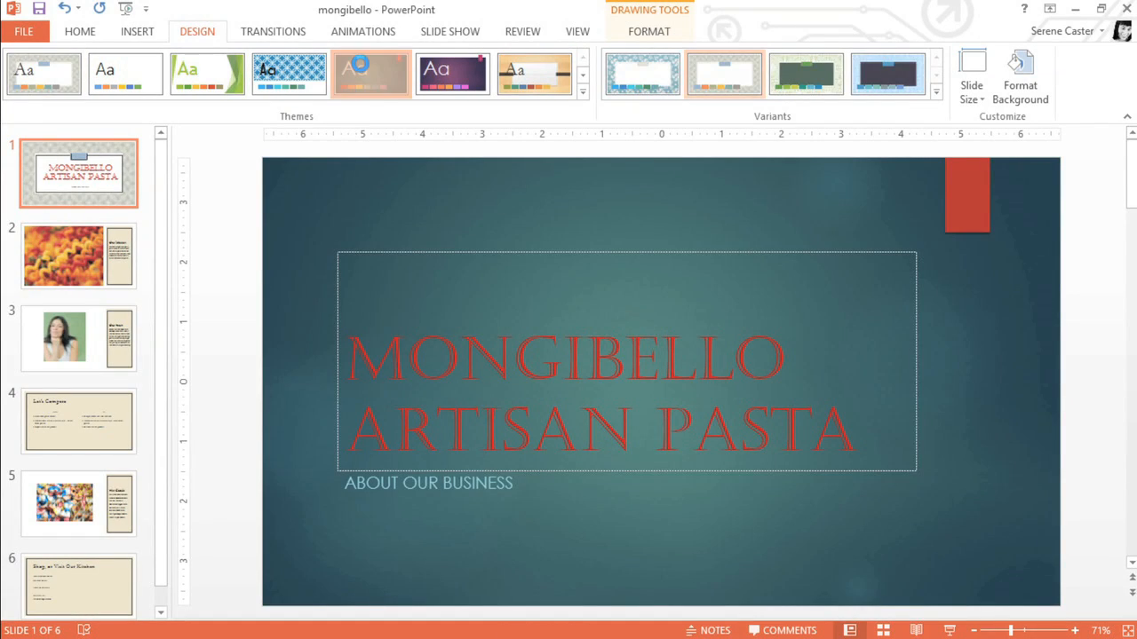
left_click(369, 75)
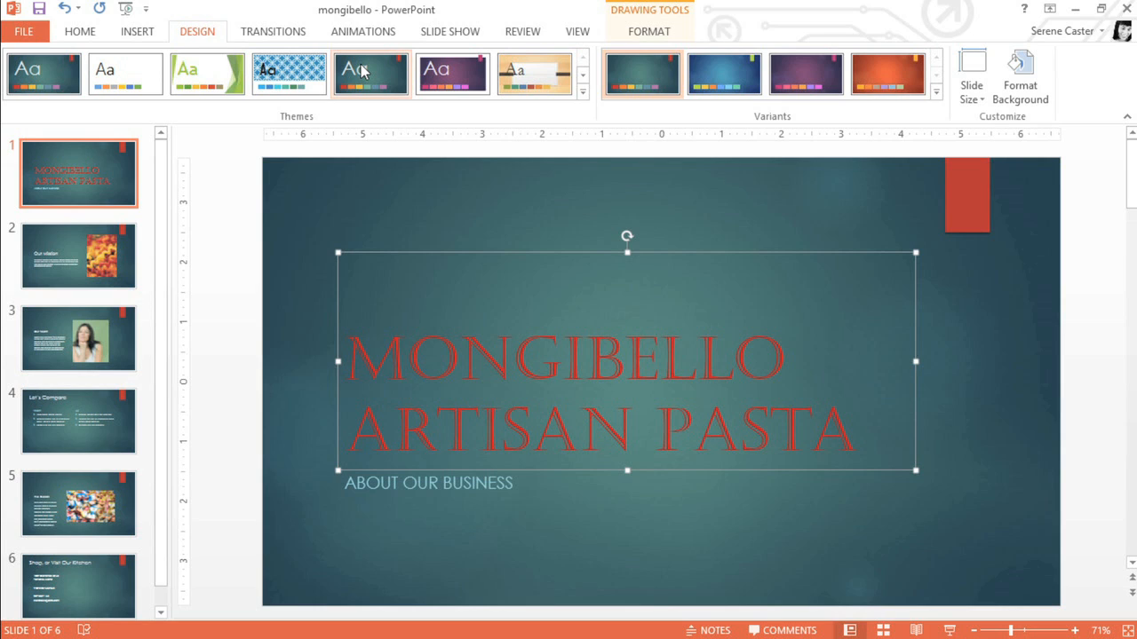
mouse_move(171, 39)
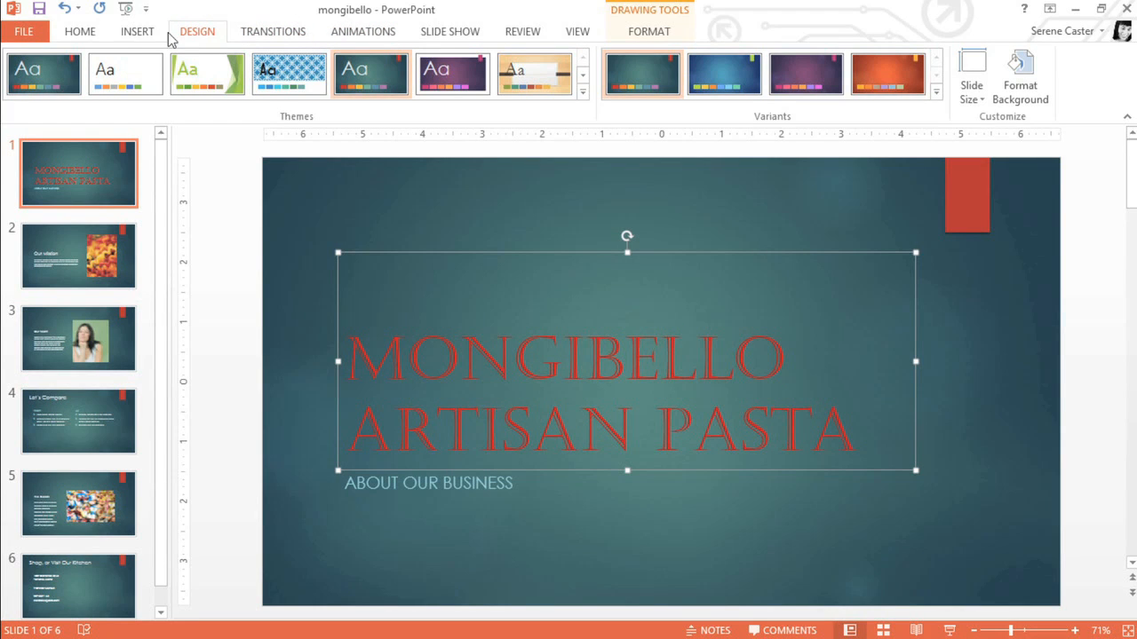
mouse_move(78, 32)
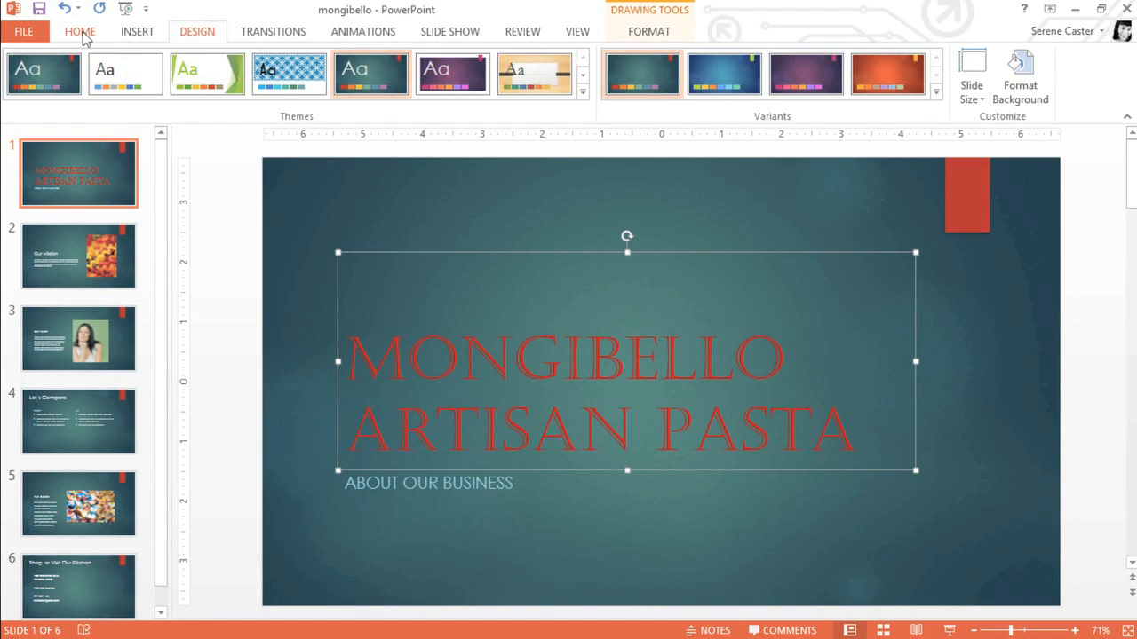
Step: Reset the title slide so the heading reverts to the theme's white sans-serif lettering
left_click(79, 32)
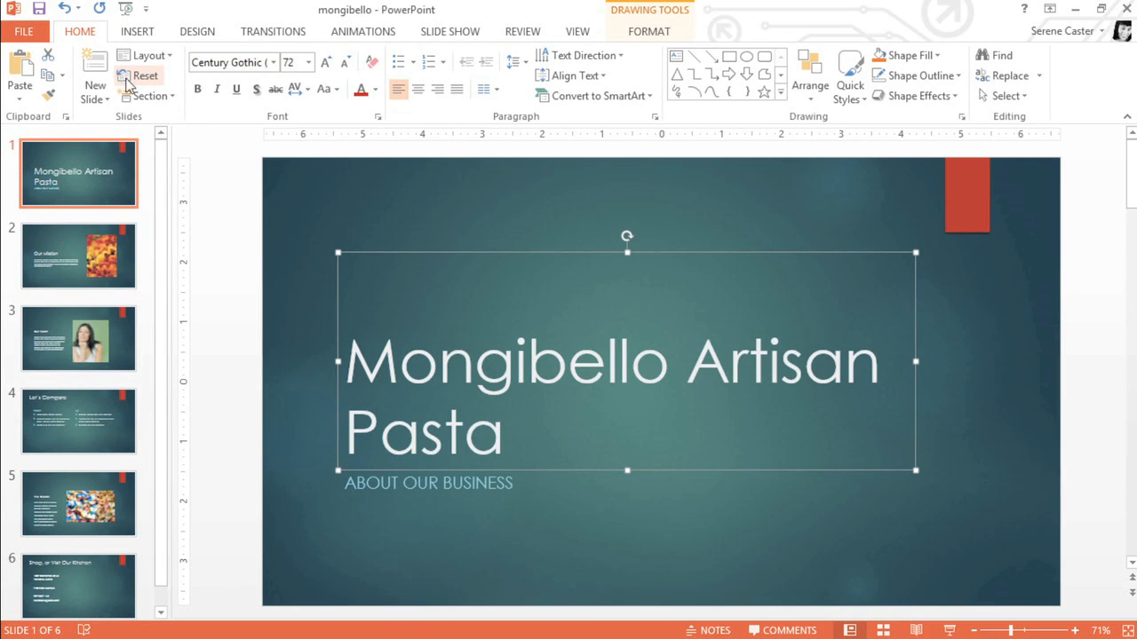
left_click(229, 206)
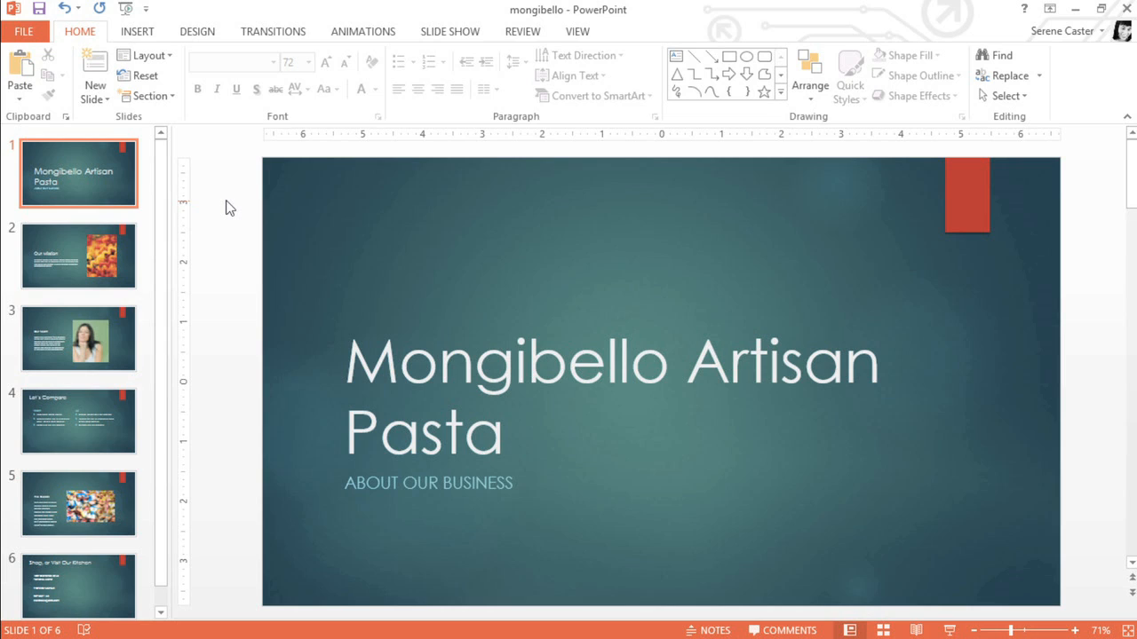